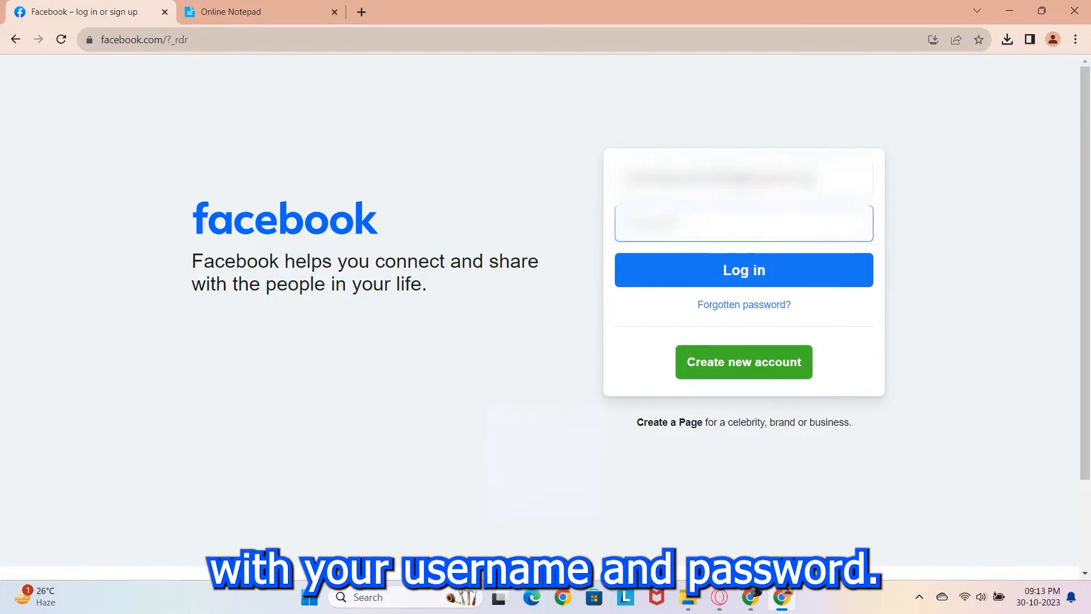
# Step: Submit the account email and password so the login-code checkpoint page appears
pyautogui.click(742, 271)
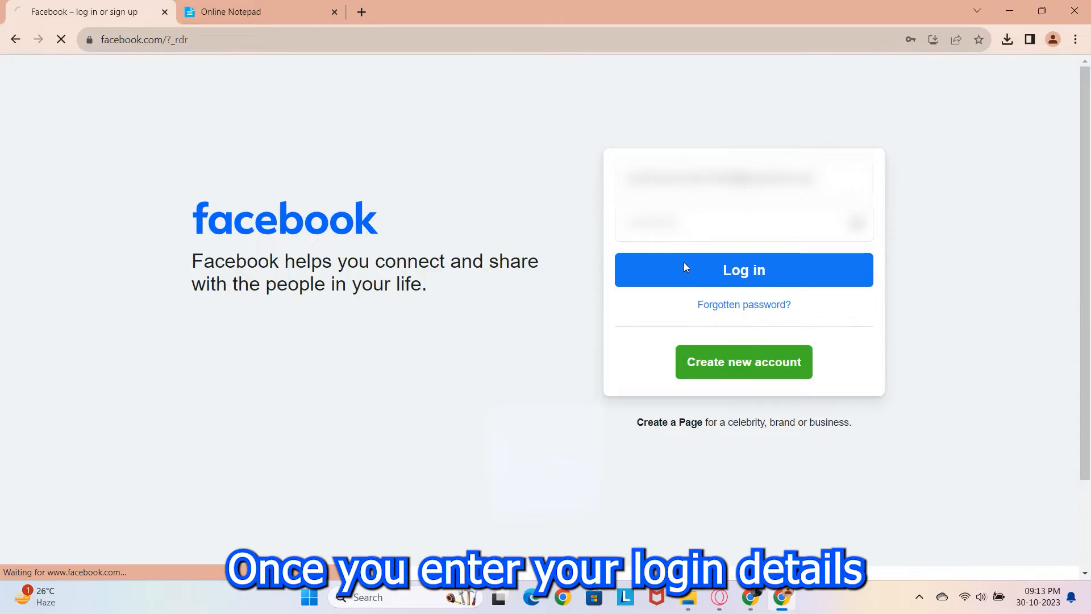
pyautogui.click(744, 271)
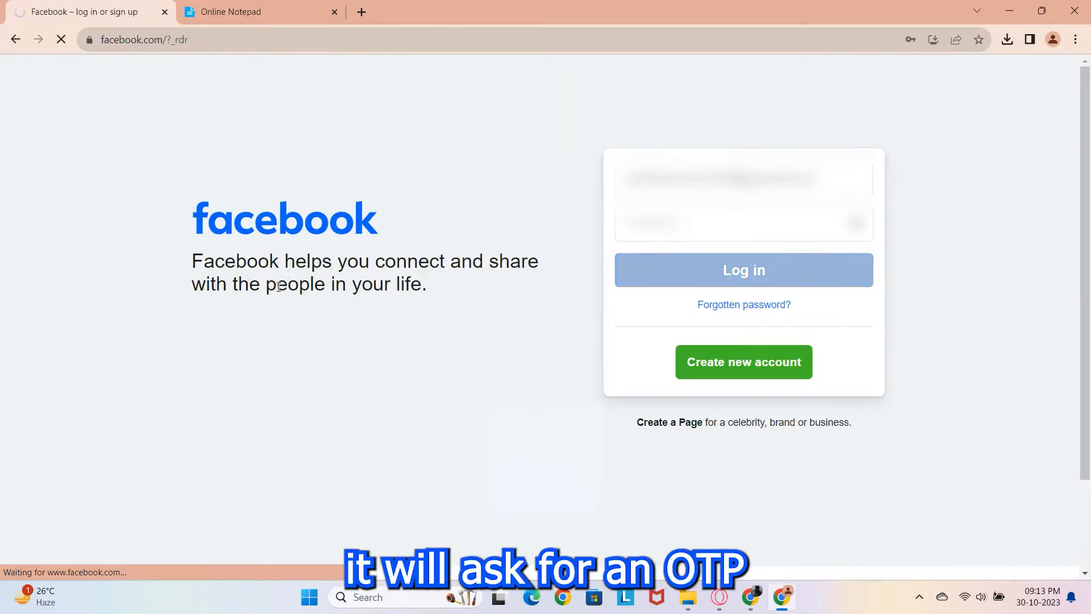
pyautogui.click(742, 271)
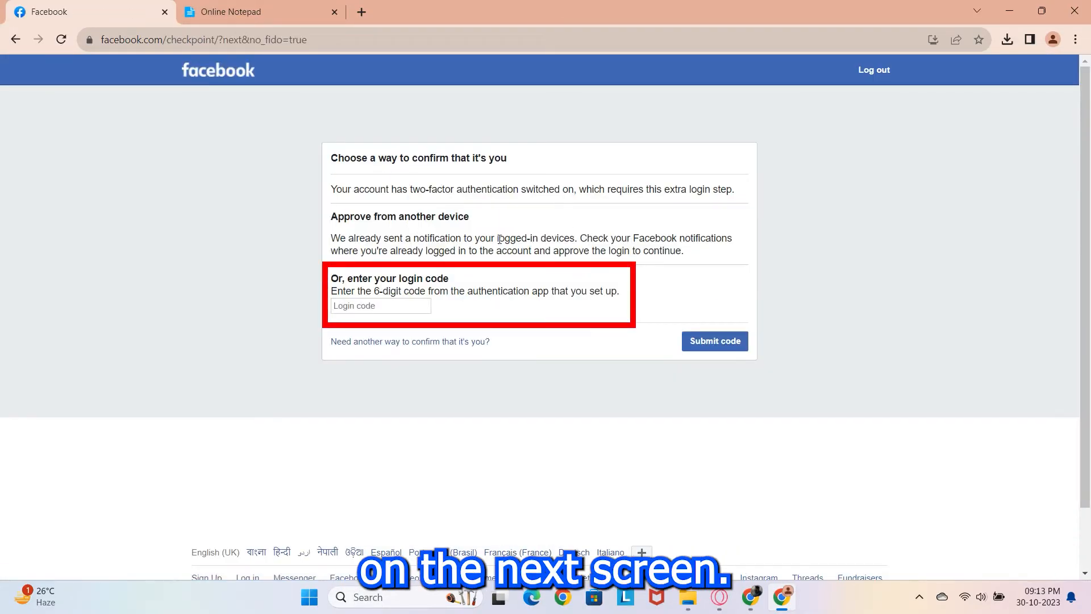
# Step: Switch the address to m.facebook.com and submit a login code generated on 2fa.vn
pyautogui.click(202, 40)
pyautogui.write('m.')
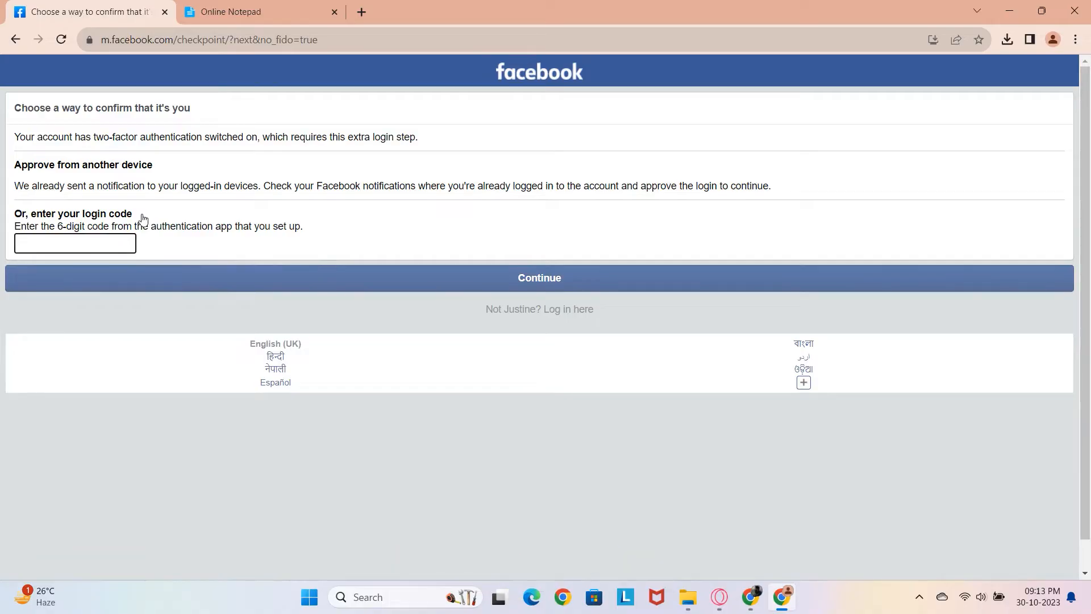
pyautogui.click(428, 11)
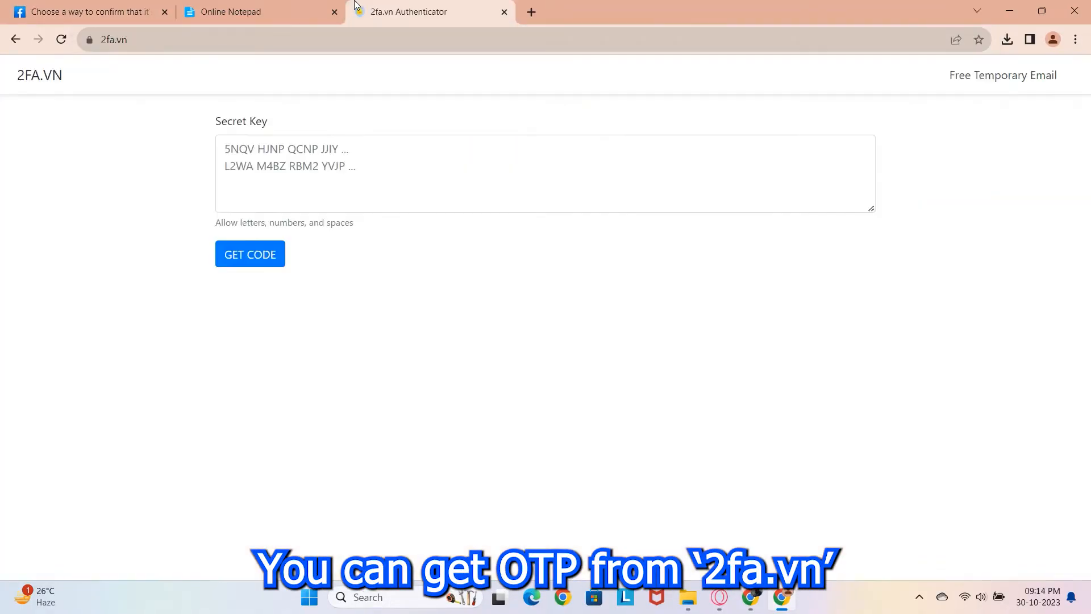
pyautogui.click(88, 11)
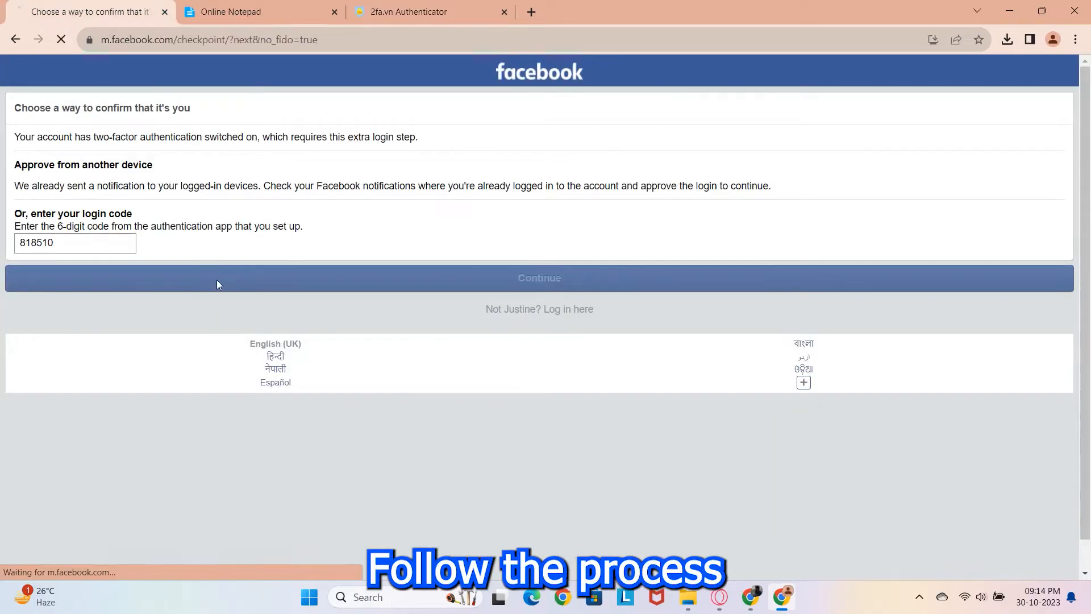
# Step: Log out of the account and delete facebook.com cookies from site settings
pyautogui.click(539, 278)
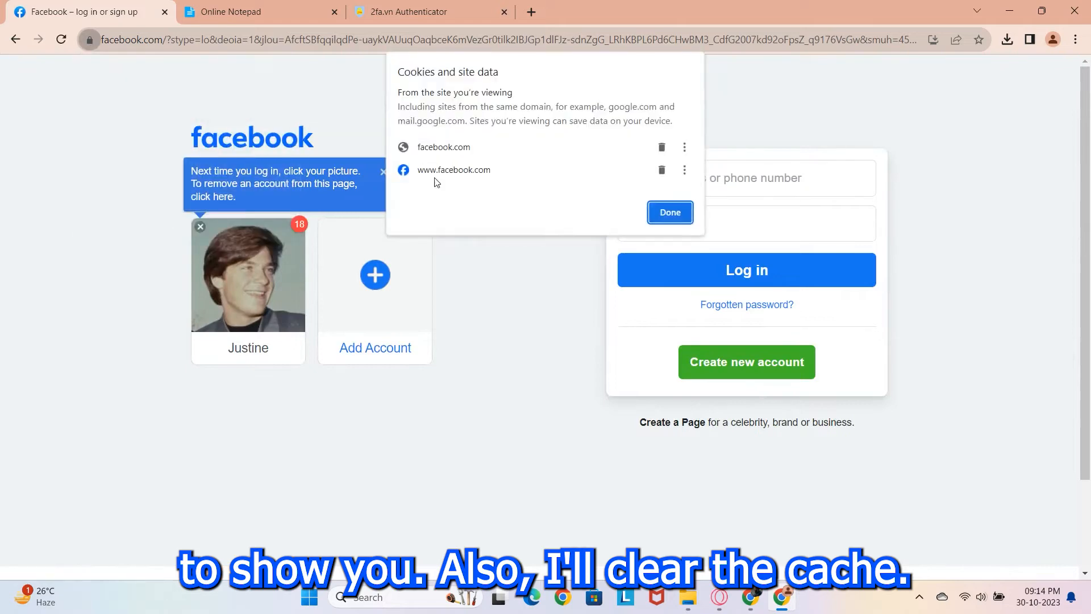
pyautogui.click(668, 212)
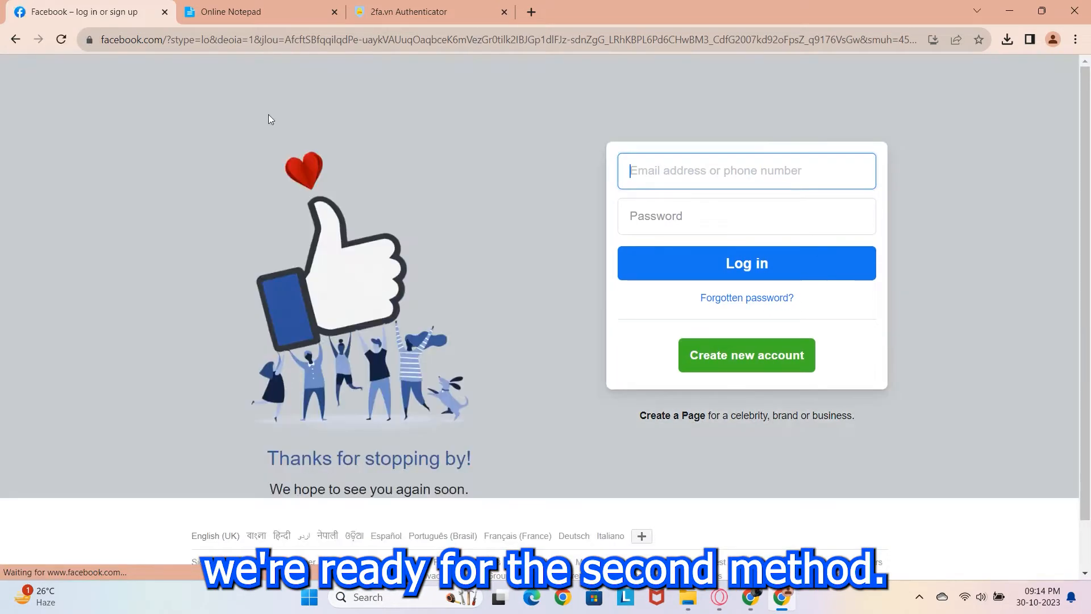
# Step: Inspect the page and turn on DevTools device emulation as an iPhone XR
pyautogui.rightClick(466, 393)
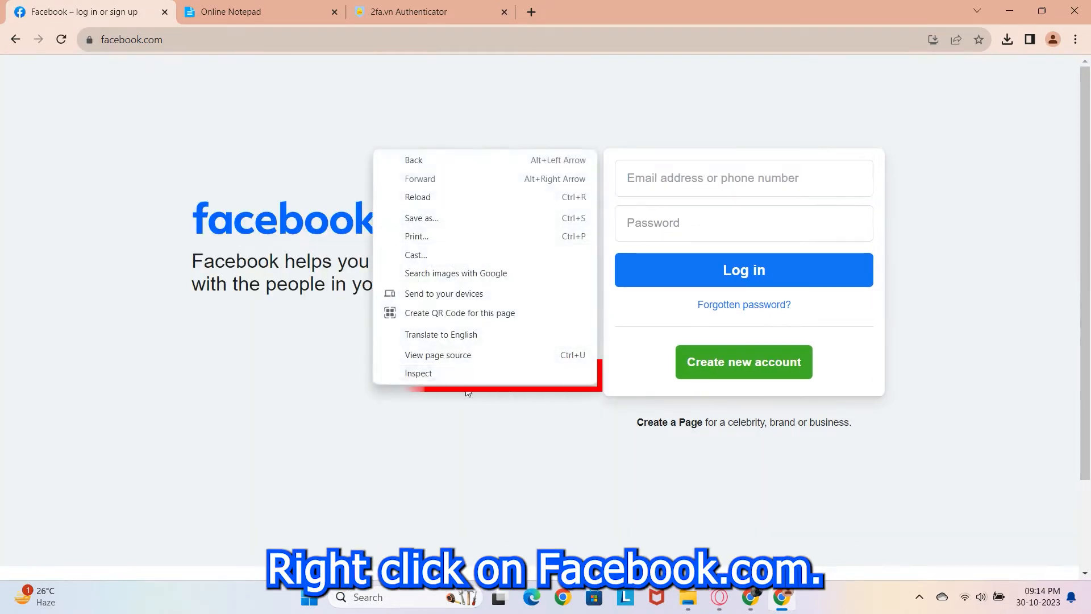
pyautogui.click(418, 373)
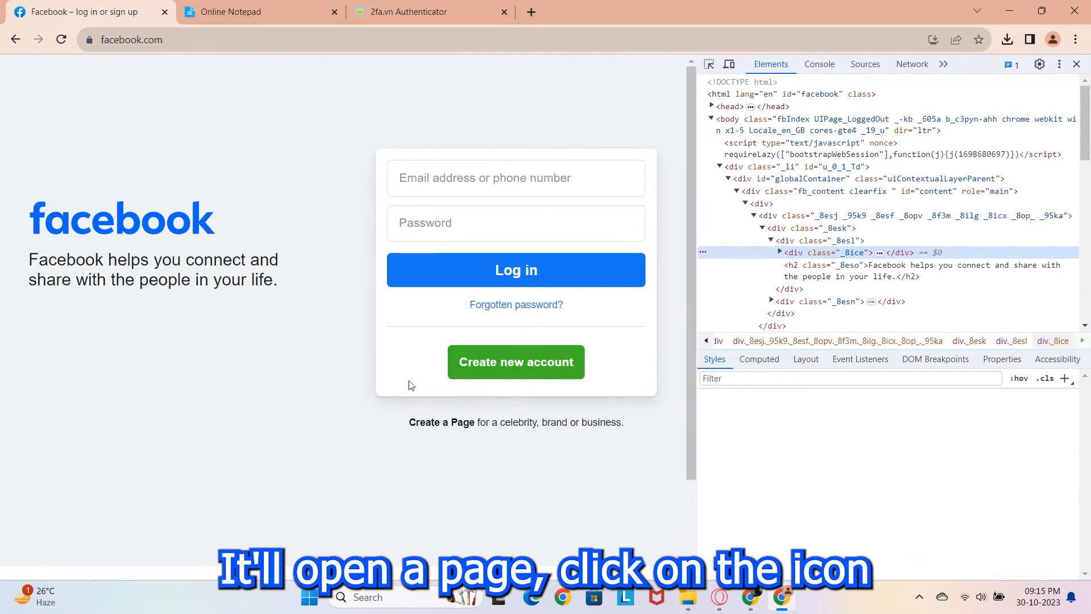
pyautogui.click(708, 64)
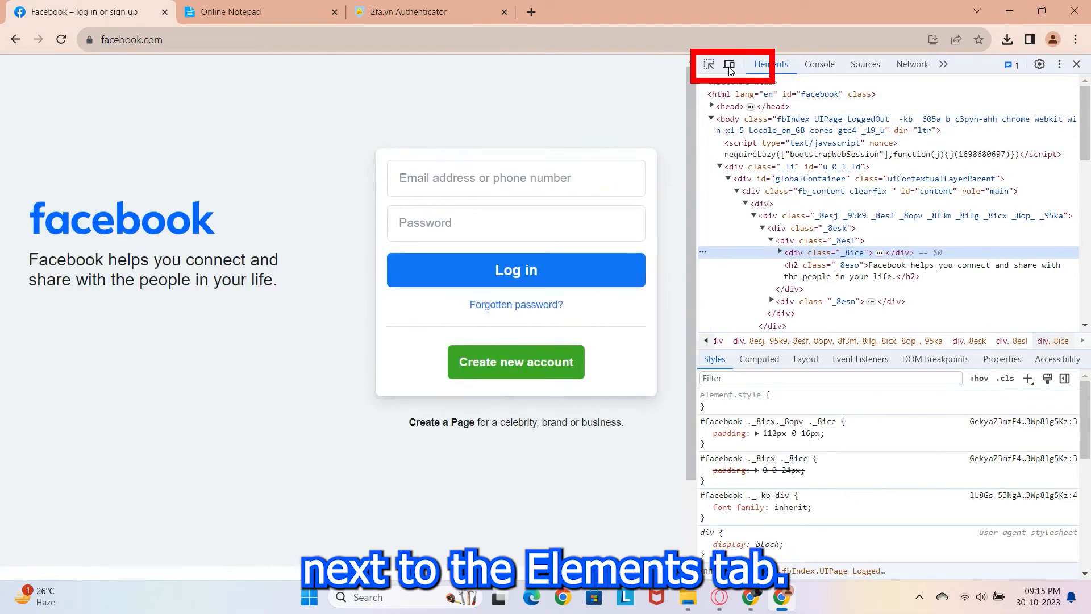
pyautogui.click(729, 64)
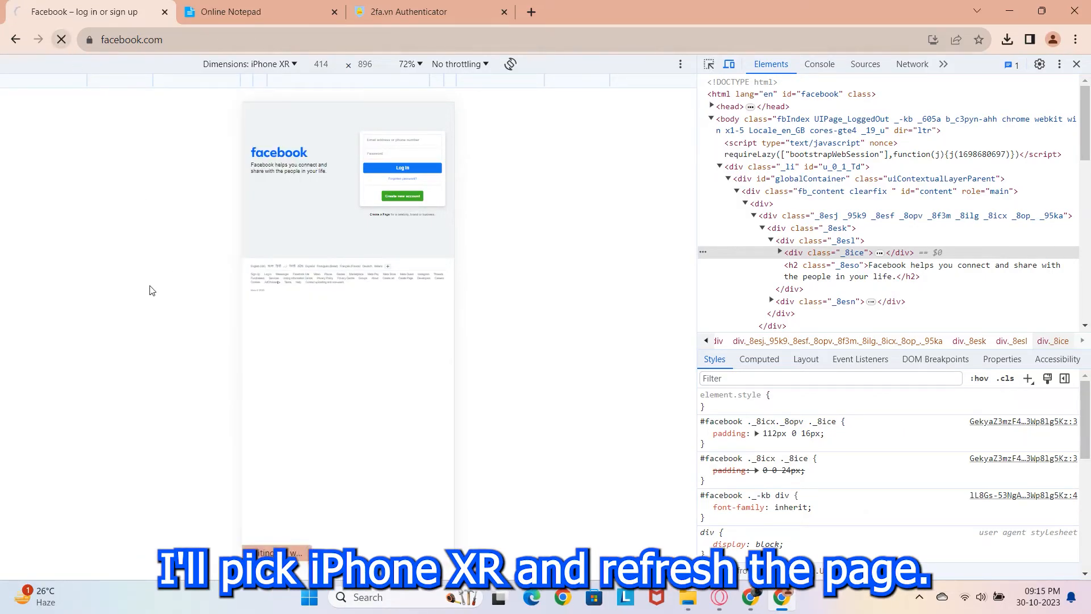
# Step: Reload facebook.com as the emulated phone and submit the mobile login
pyautogui.click(60, 40)
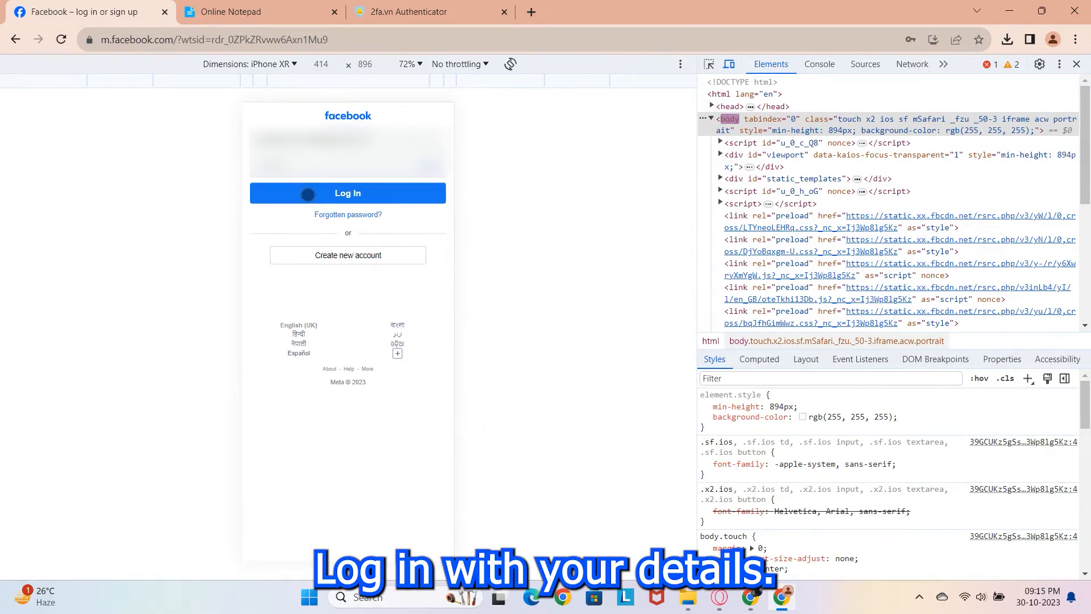
pyautogui.click(348, 194)
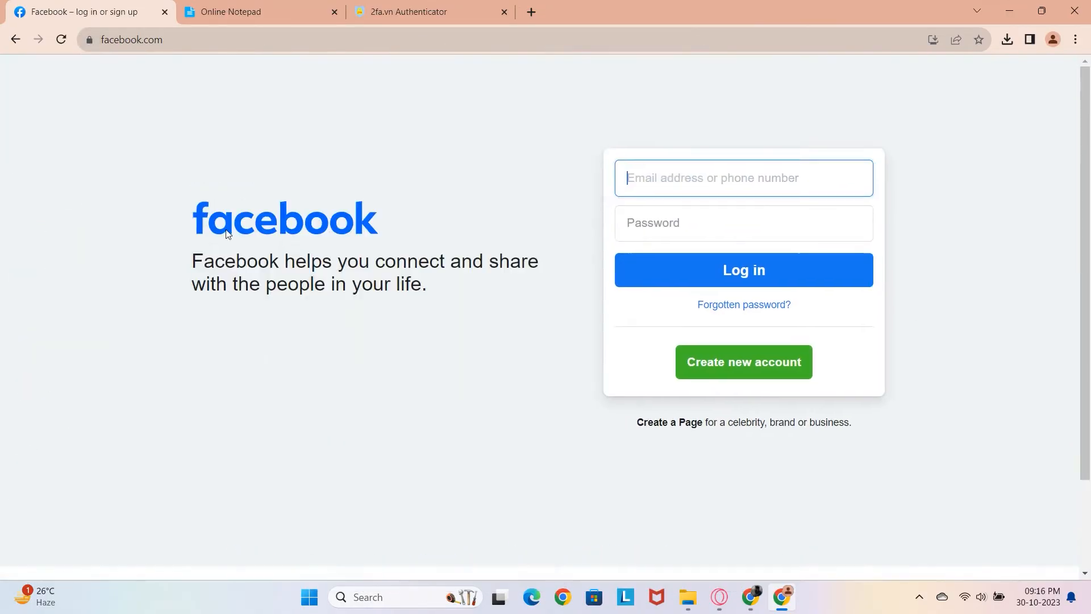
# Step: Replace www with mbasic in the address to load the basic mobile login page
pyautogui.click(161, 40)
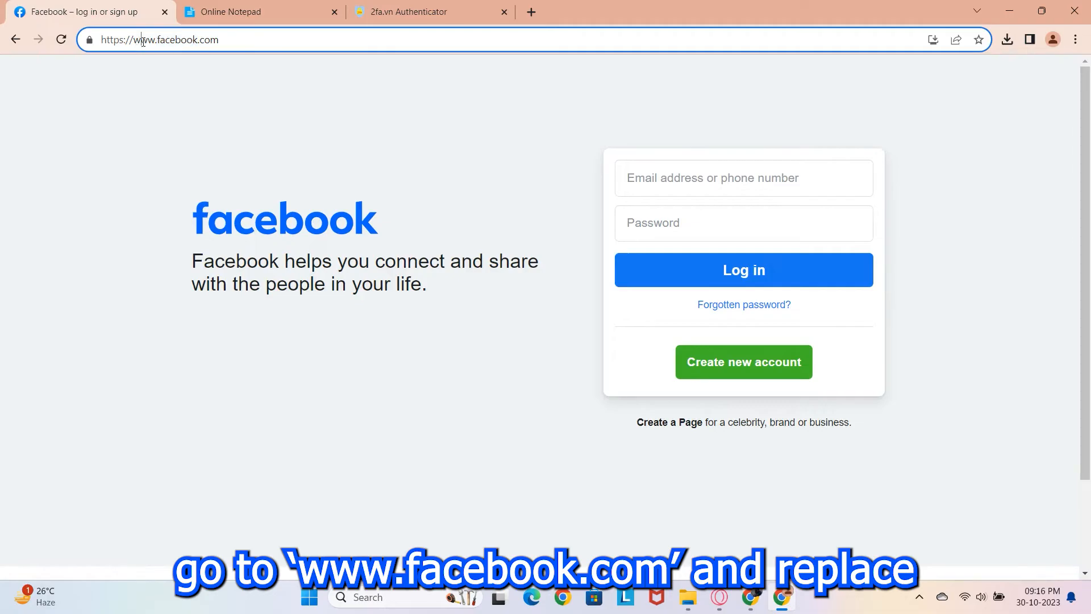
pyautogui.doubleClick(143, 40)
pyautogui.write('mbasic')
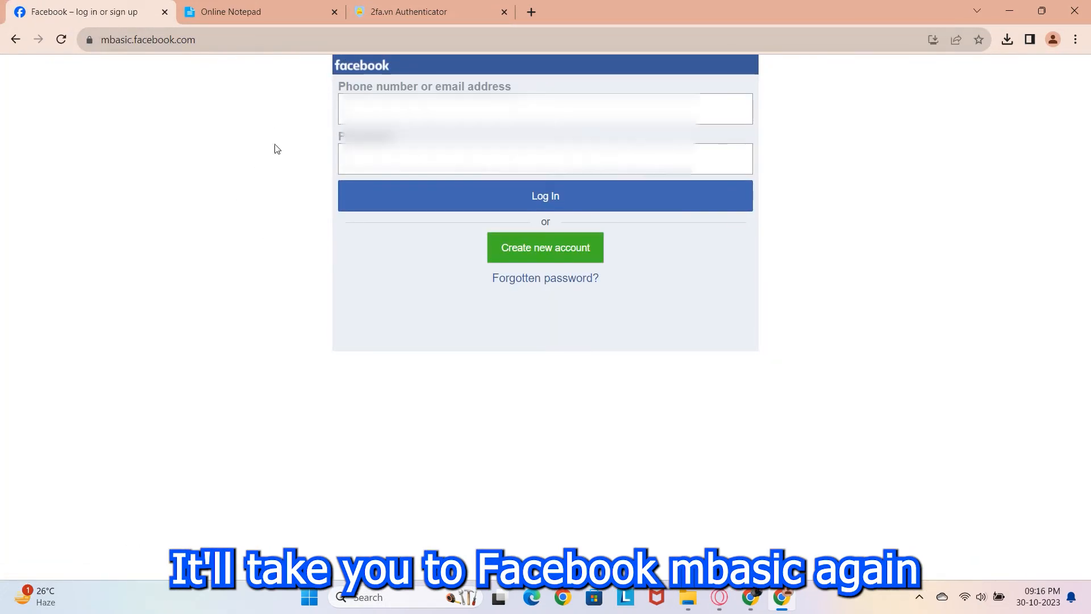
# Step: Log in on the mbasic page and submit the login code to reach the home feed
pyautogui.click(544, 159)
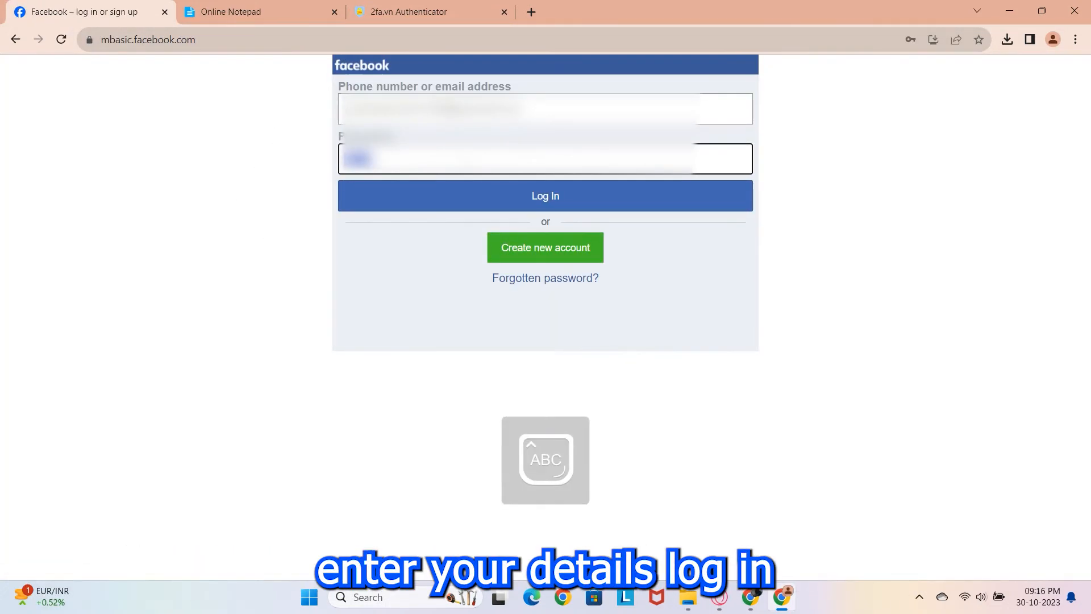
pyautogui.click(545, 195)
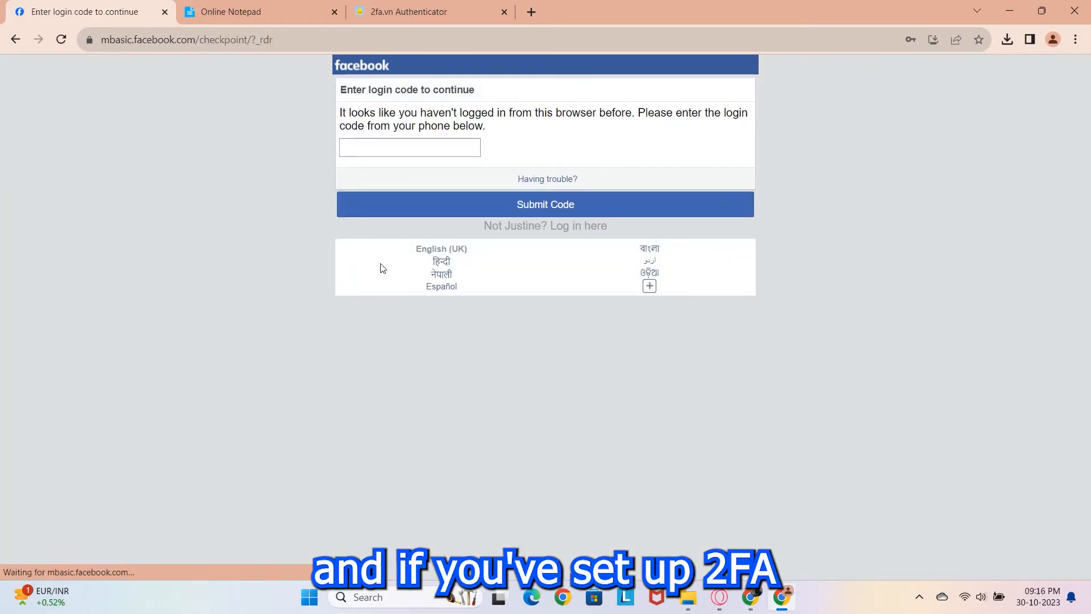
pyautogui.click(544, 203)
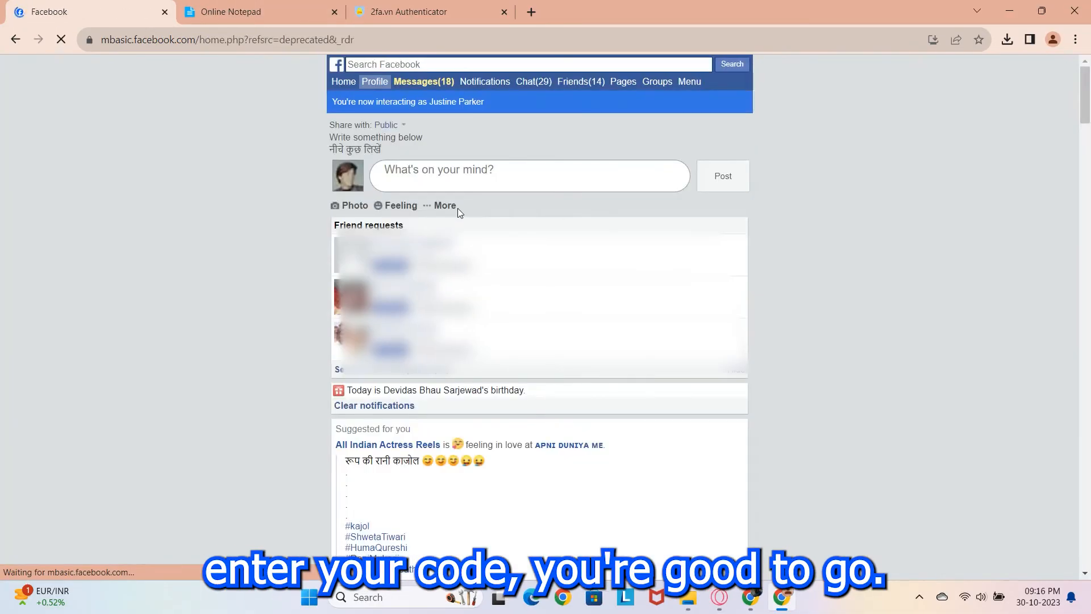